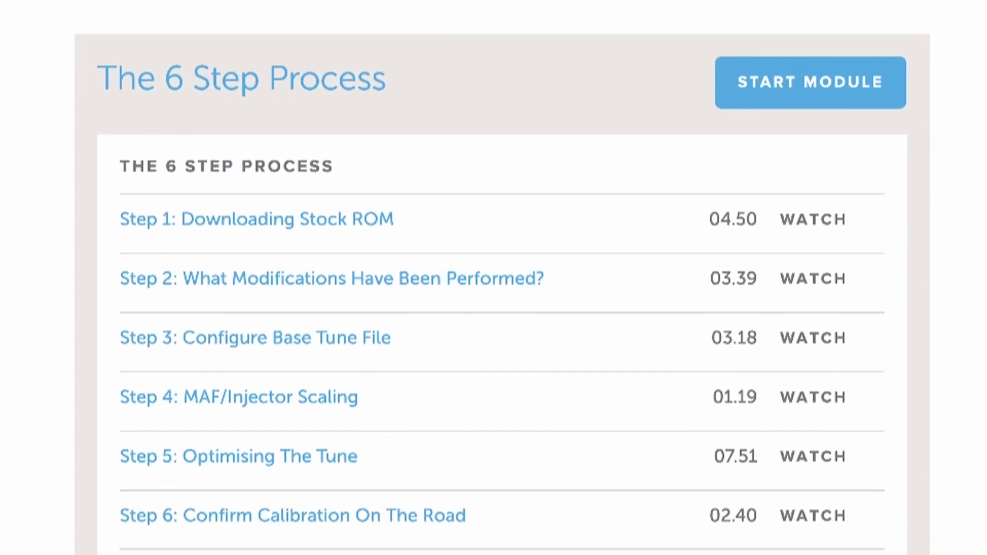
- Close the cruise base timing tables and show the read_image ROM's Boost Control – Target tables
scroll("up", 3)
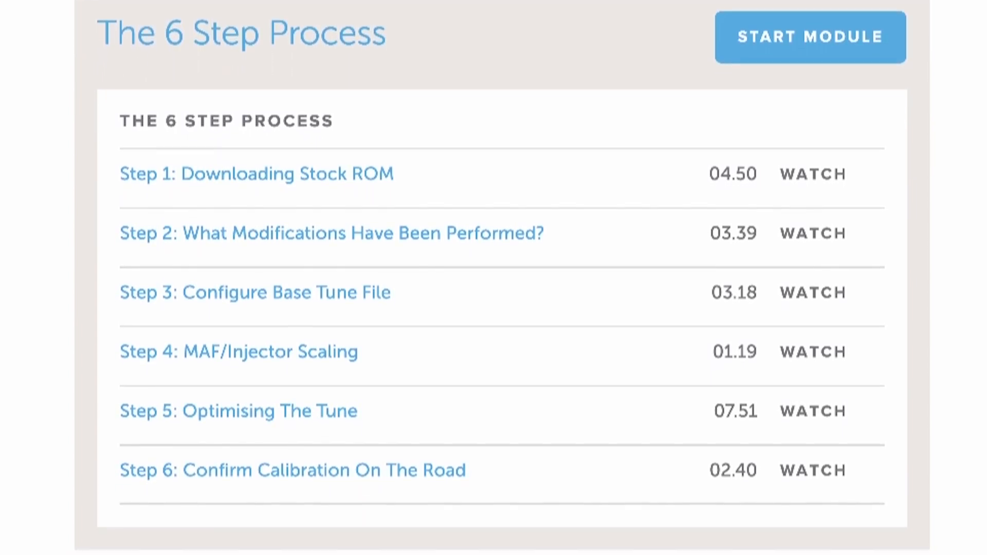
scroll("down", 3)
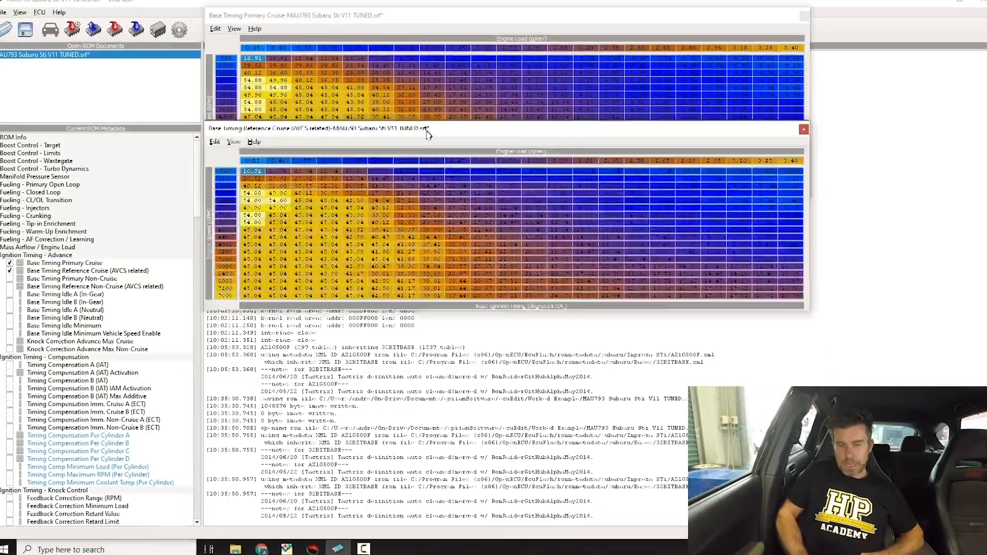
left_click(803, 130)
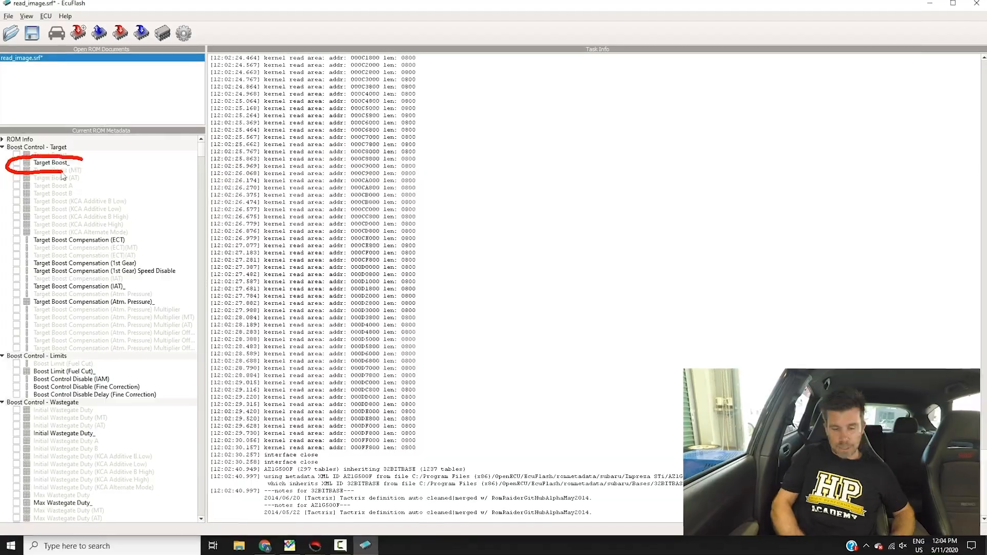
- Open the stock Target Boost_ table from the Boost Control – Target tree node
double_click(52, 162)
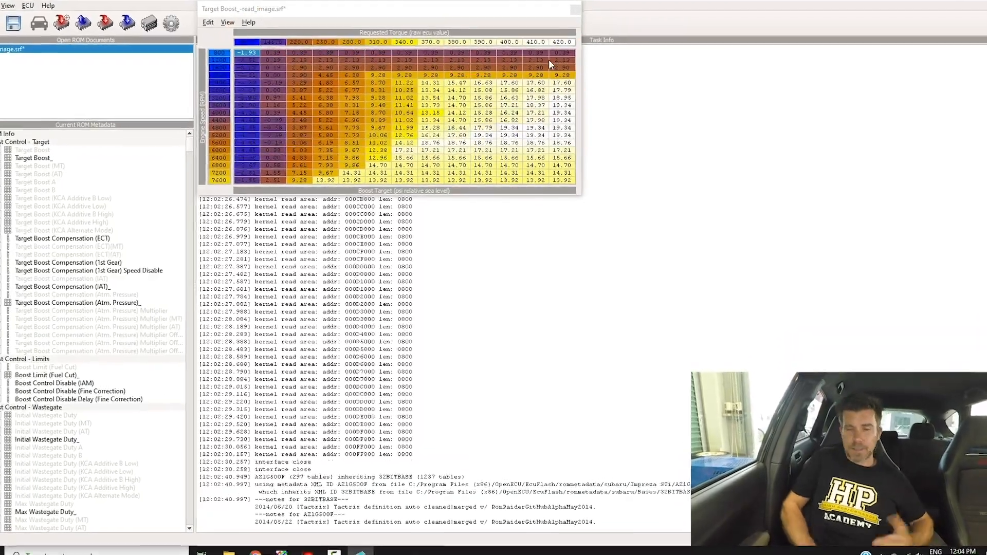
left_click(574, 10)
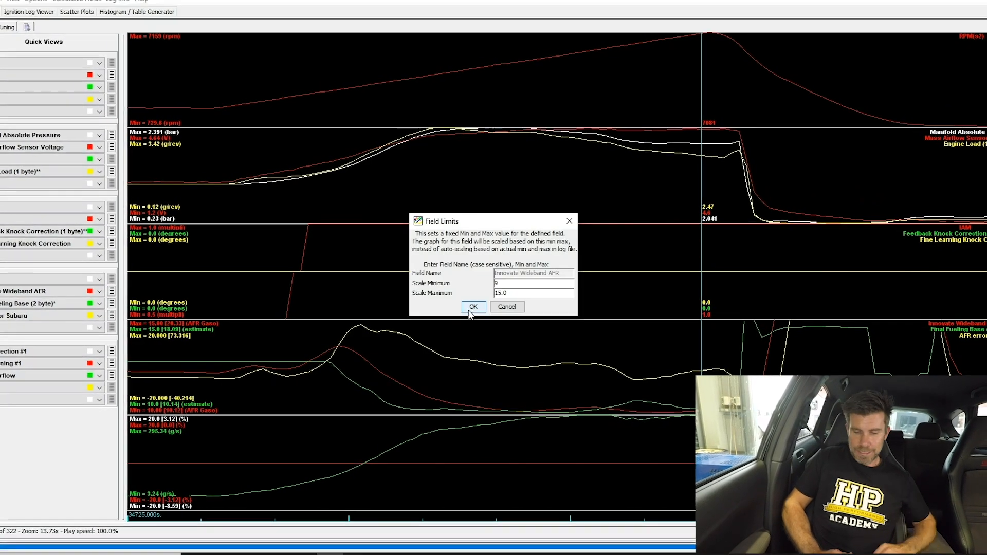
- Apply Field Limits of Scale Minimum 9 and Maximum 15.0 to Innovate Wideband AFR
left_click(473, 306)
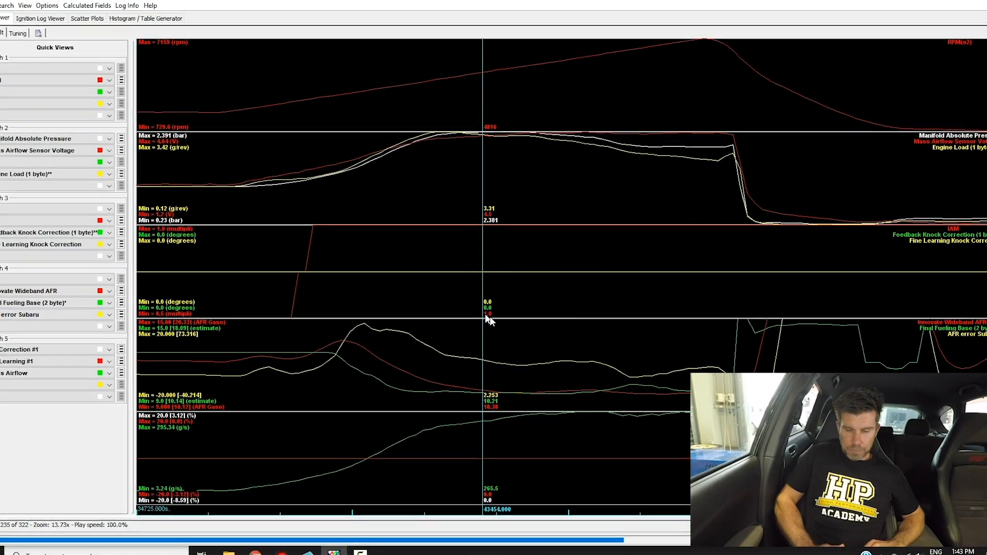